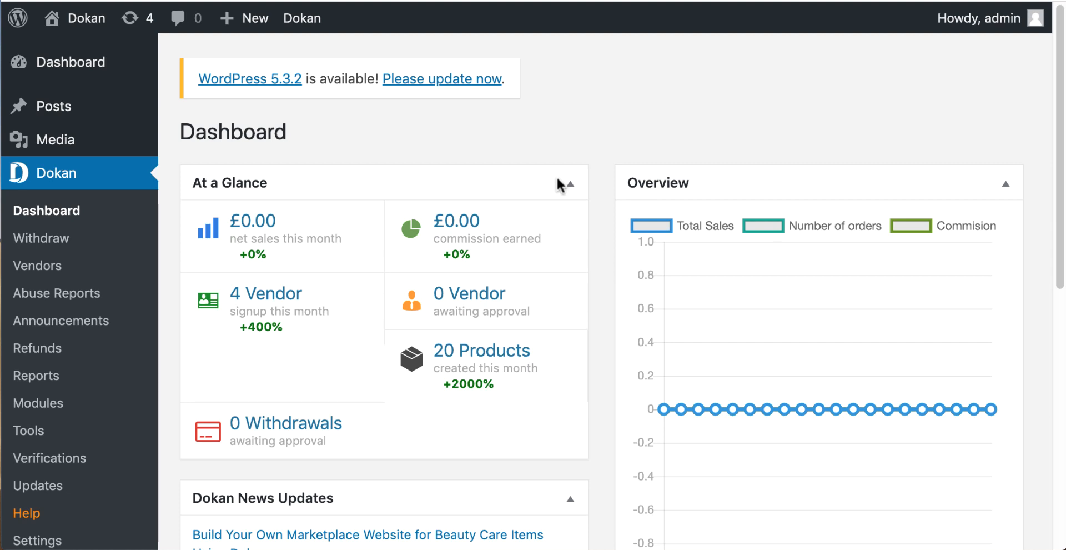
- Open Dokan Settings at the Selling Options tab showing the 20% percentage commission
scroll("down", 3)
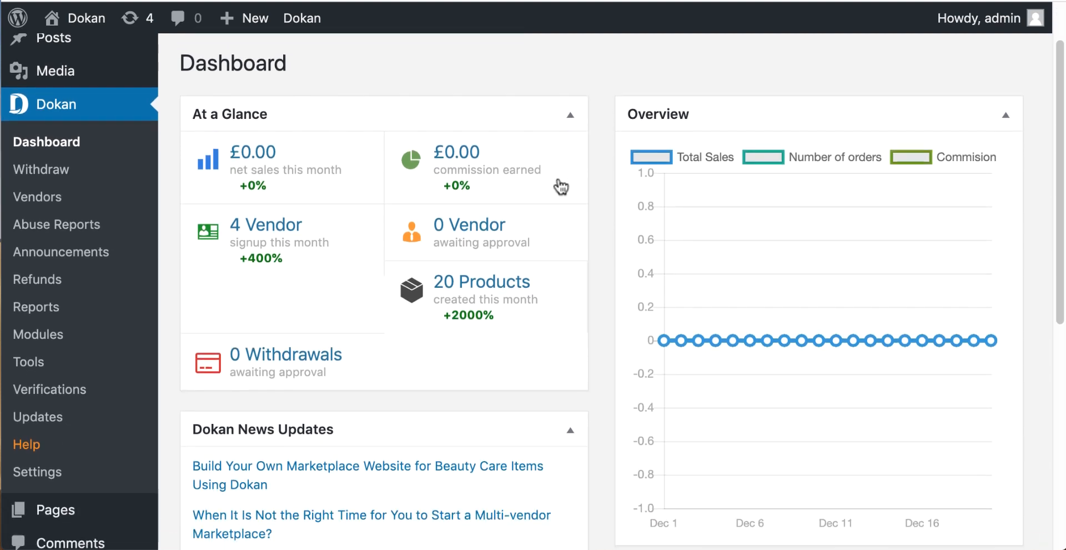
scroll("down", 3)
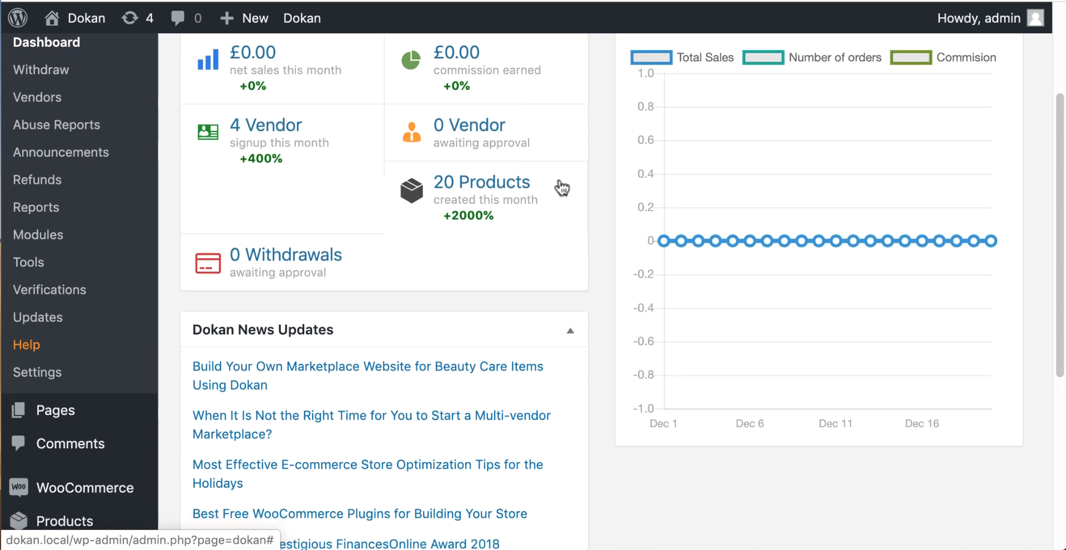
scroll("down", 3)
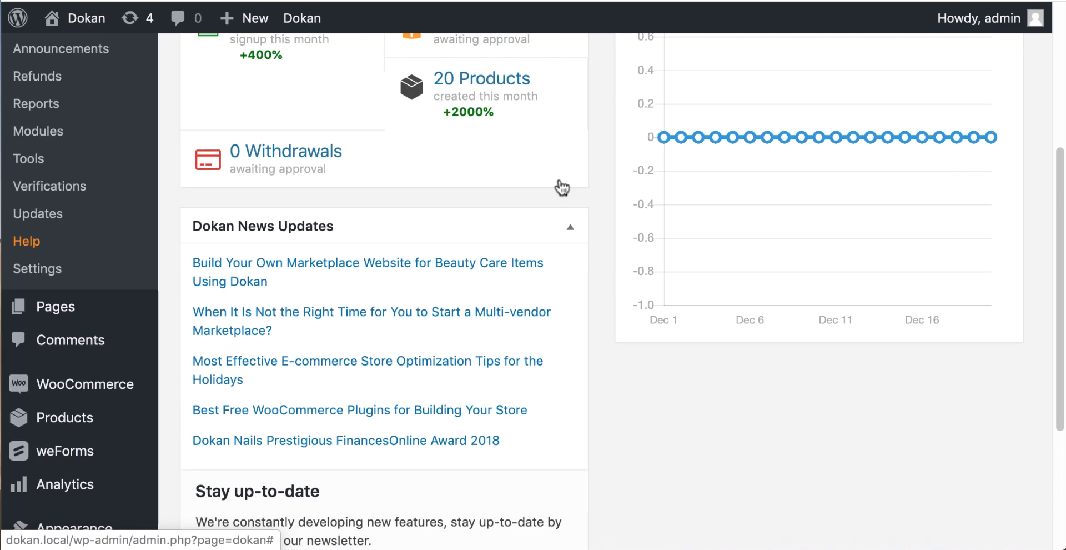
scroll("down", 3)
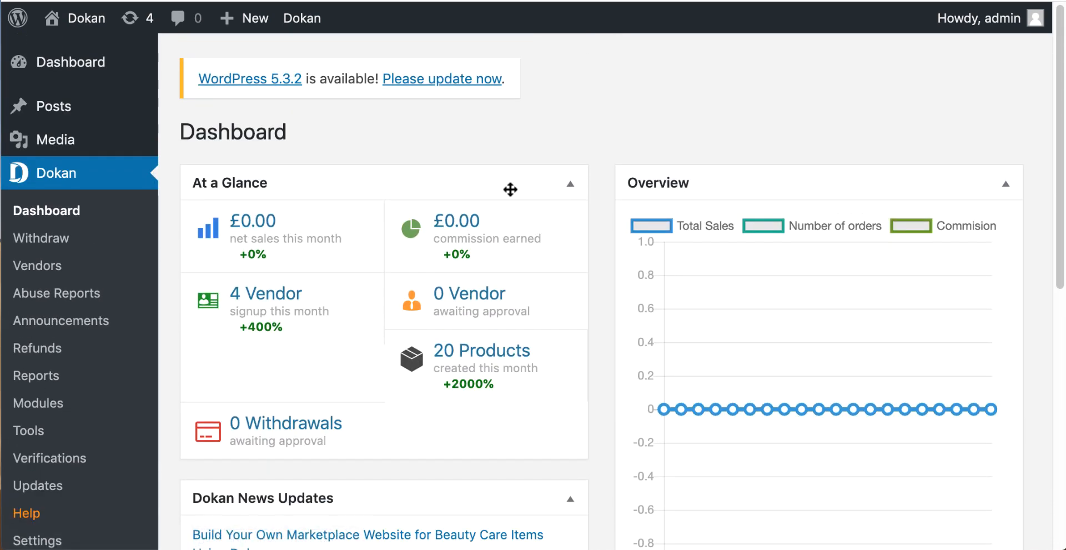
mouse_move(49, 457)
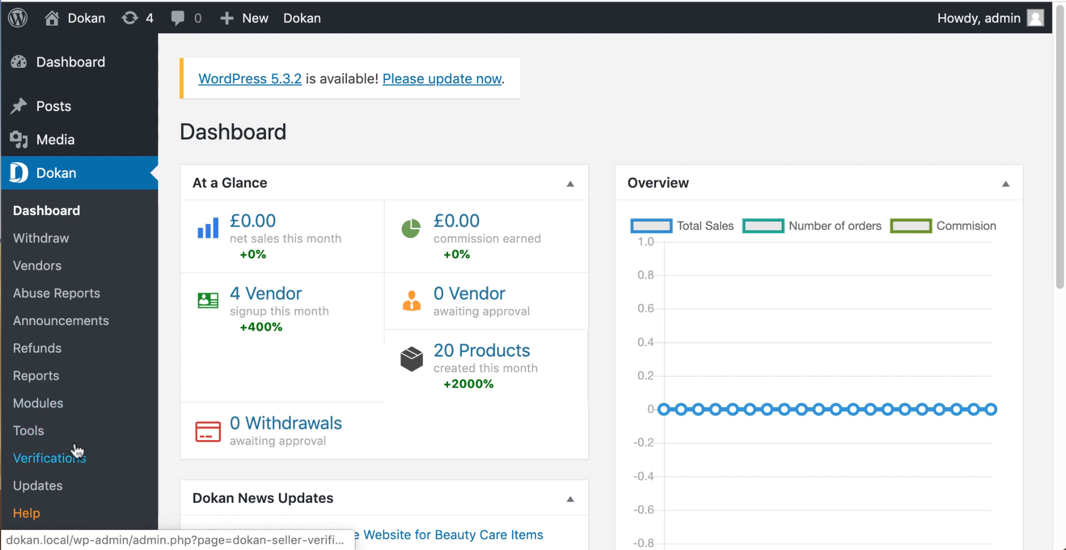
left_click(39, 513)
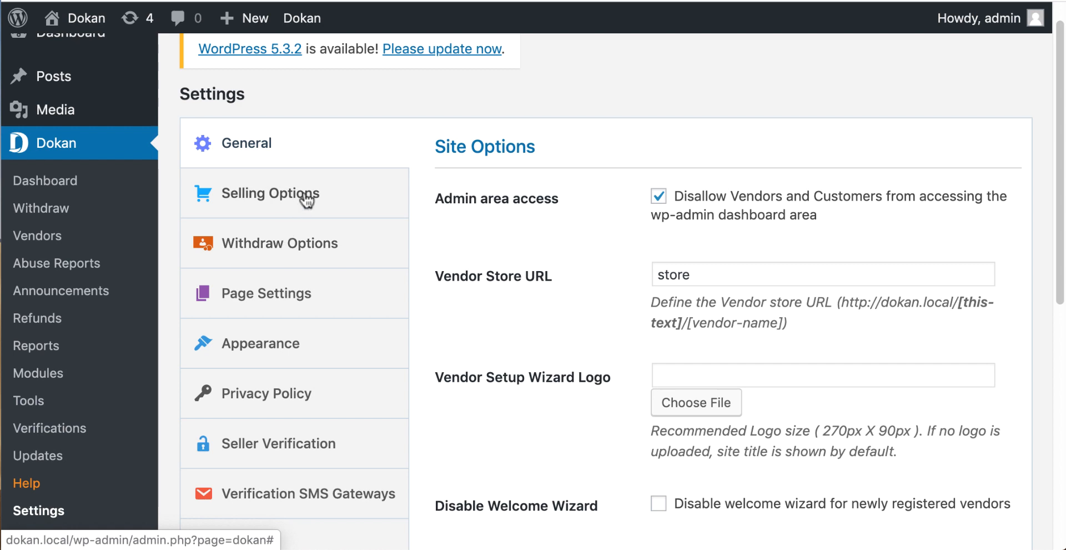
left_click(272, 192)
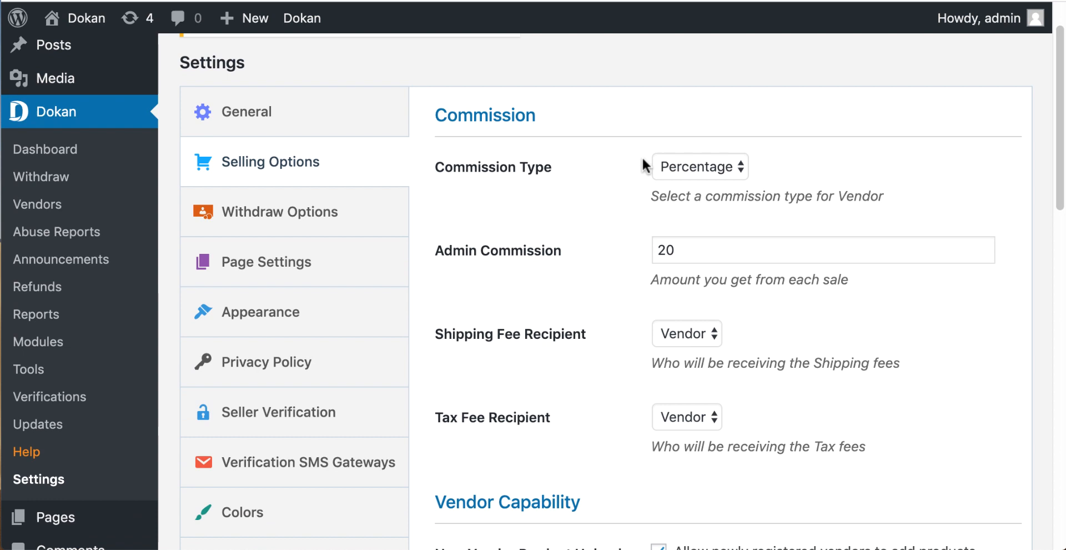
mouse_move(740, 178)
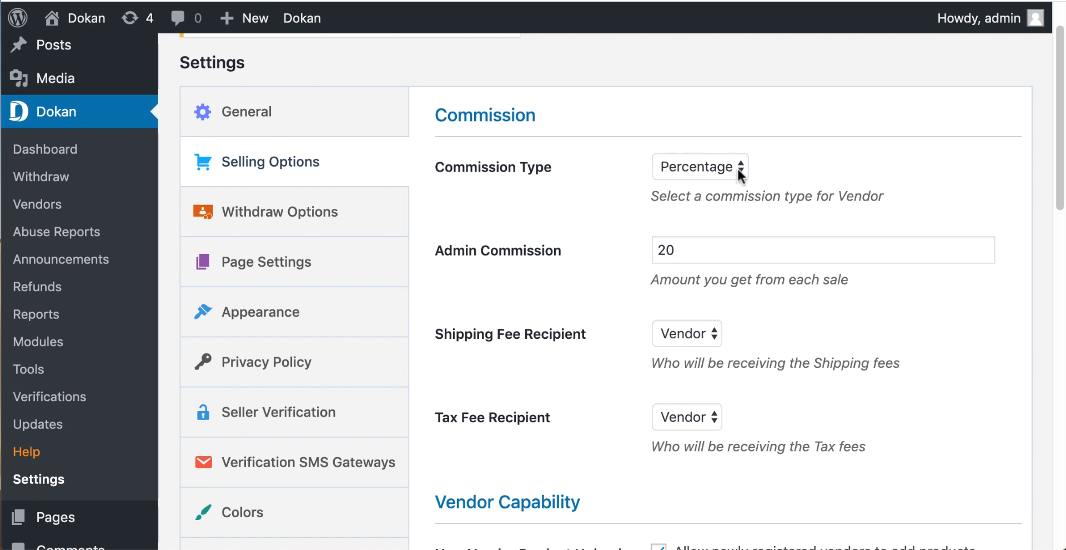
- Switch the commission type from Percentage to Combine
left_click(699, 167)
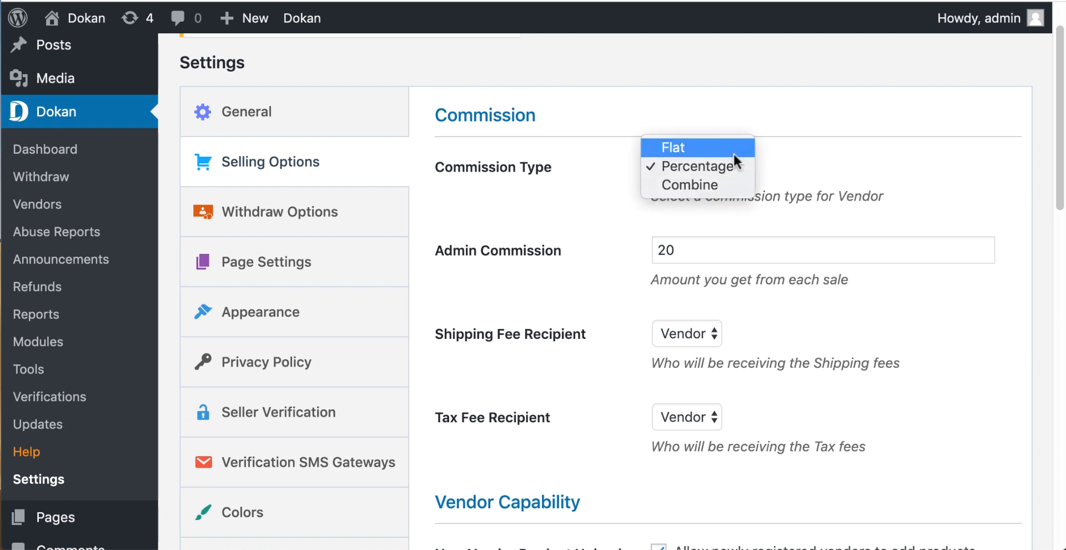
mouse_move(689, 185)
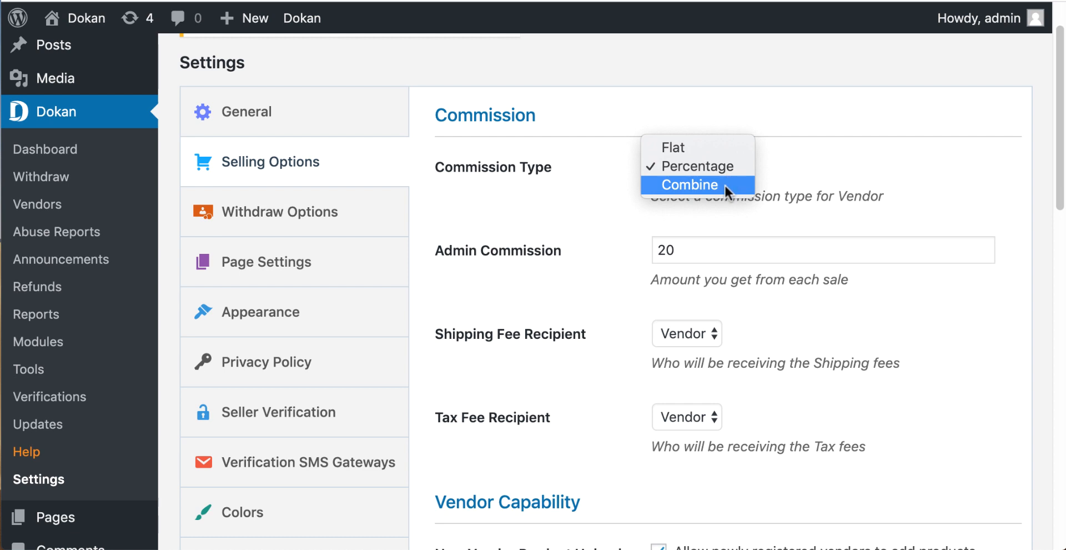
mouse_move(695, 197)
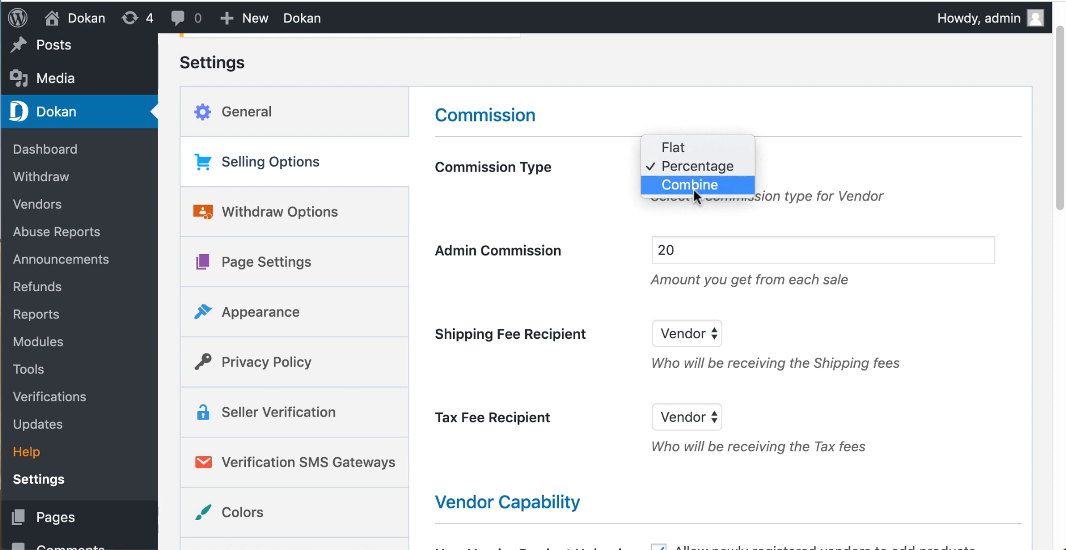
left_click(690, 185)
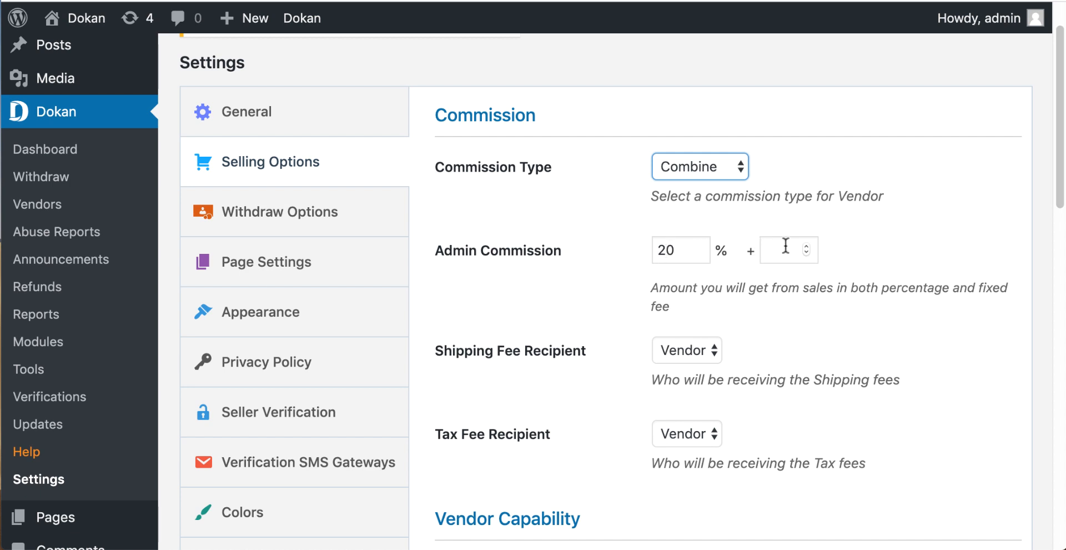
- Enter a flat fee of 5 beside the 20% commission and scroll through vendor capabilities
left_click(785, 250)
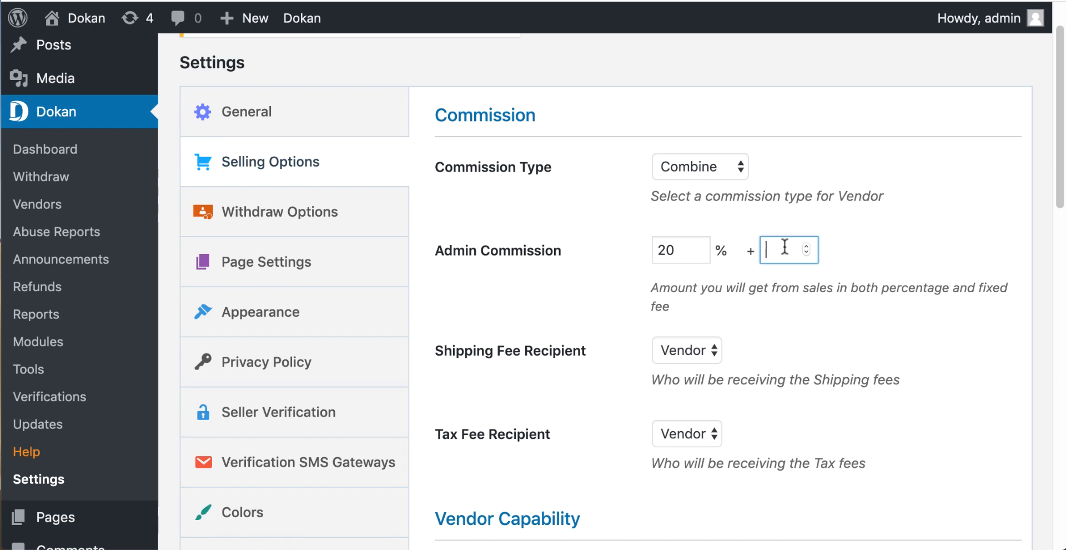
scroll("down", 3)
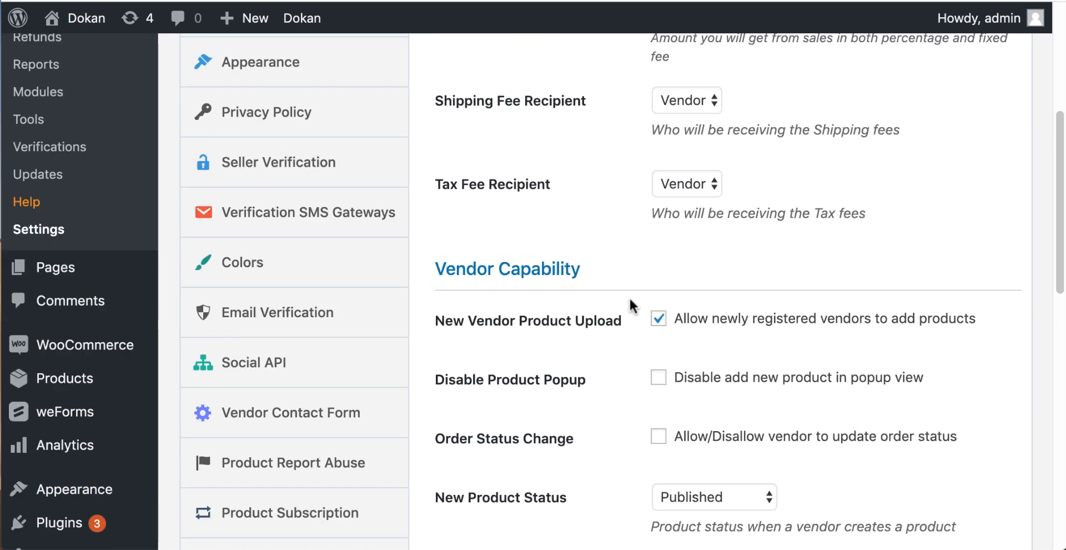
scroll("down", 3)
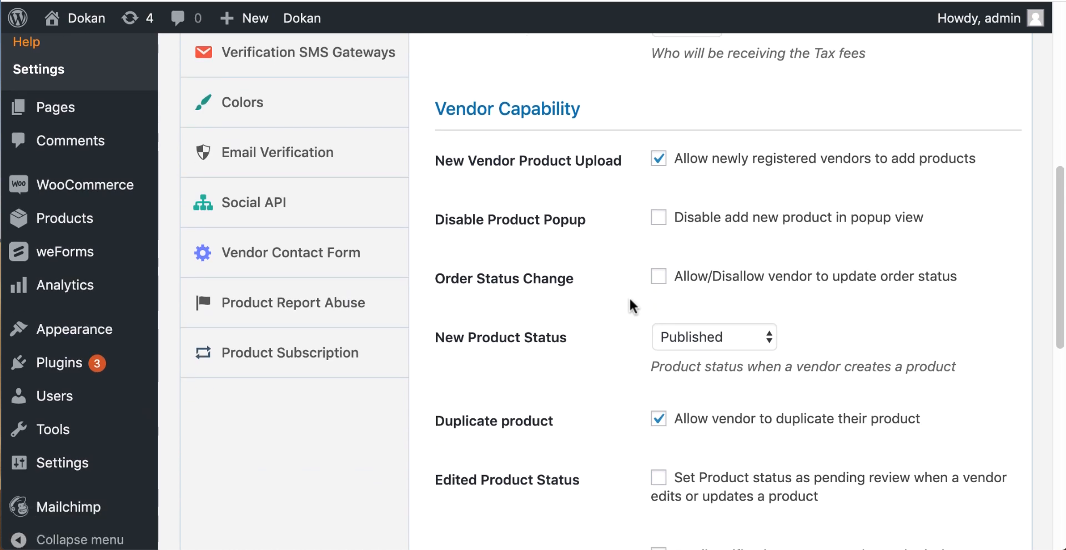
scroll("down", 3)
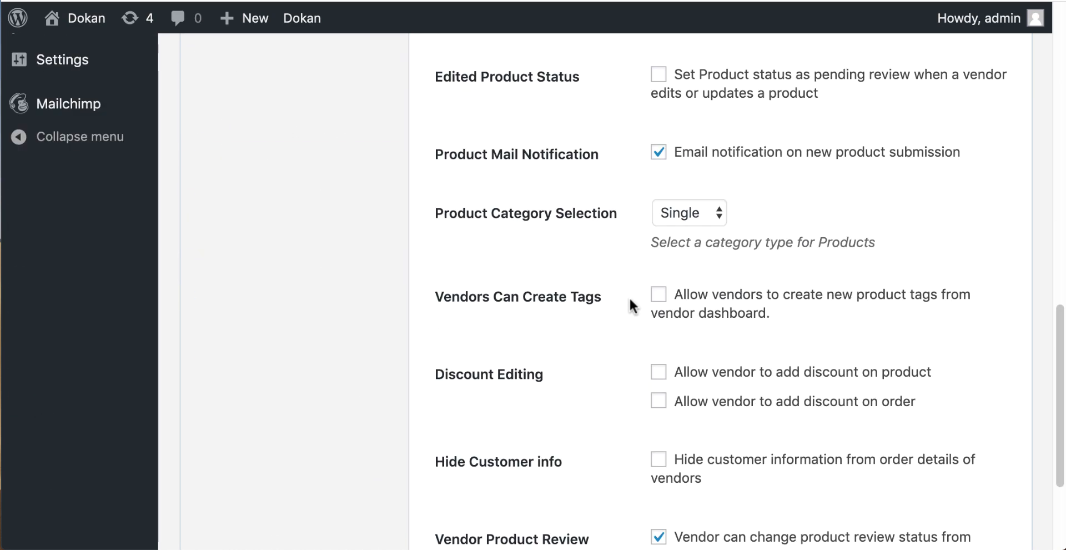
scroll("down", 3)
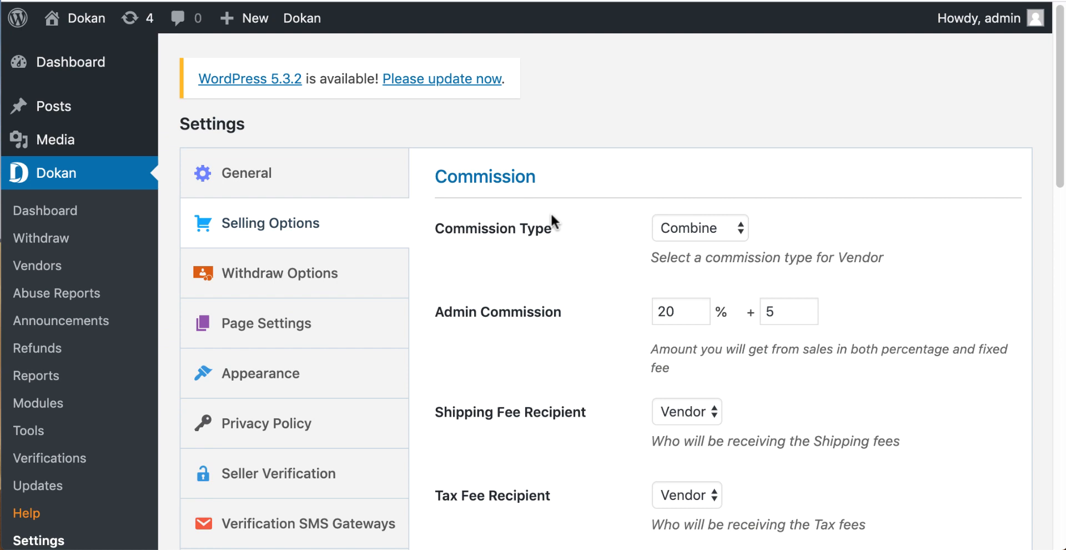
mouse_move(134, 197)
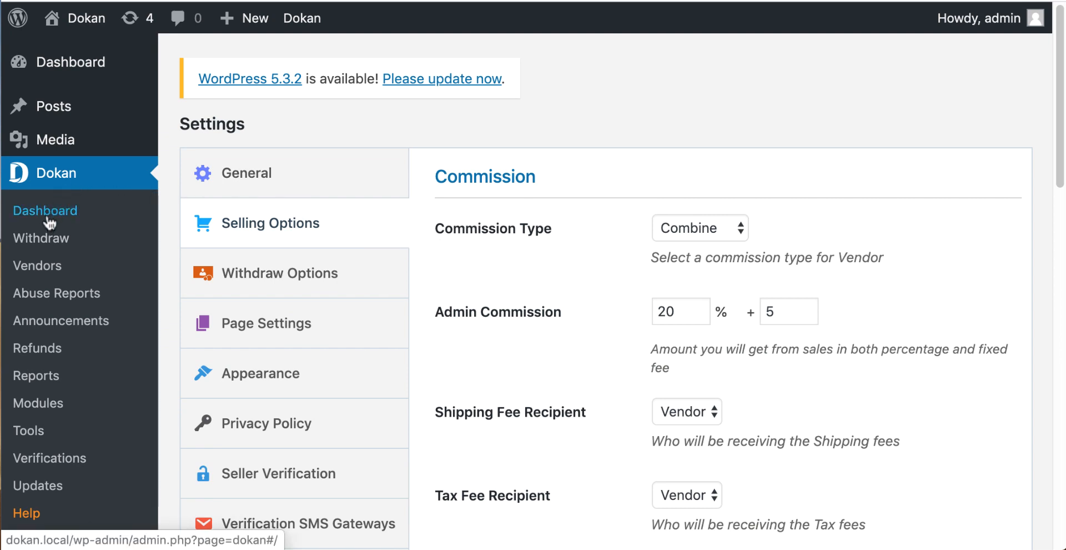
- Go back to the Dokan dashboard overview from the sidebar
left_click(45, 210)
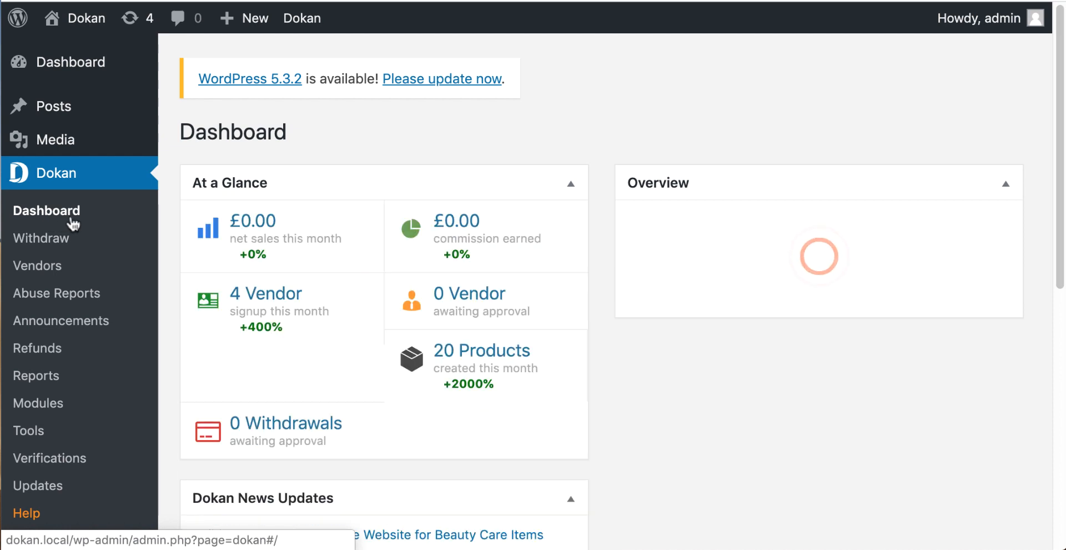